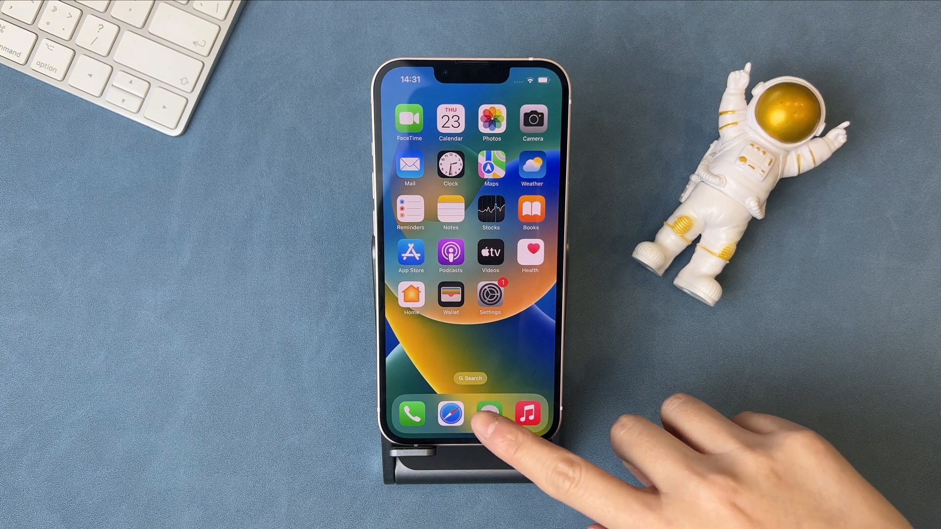
Open a conversation in Messages and take a screenshot of it.
click(489, 414)
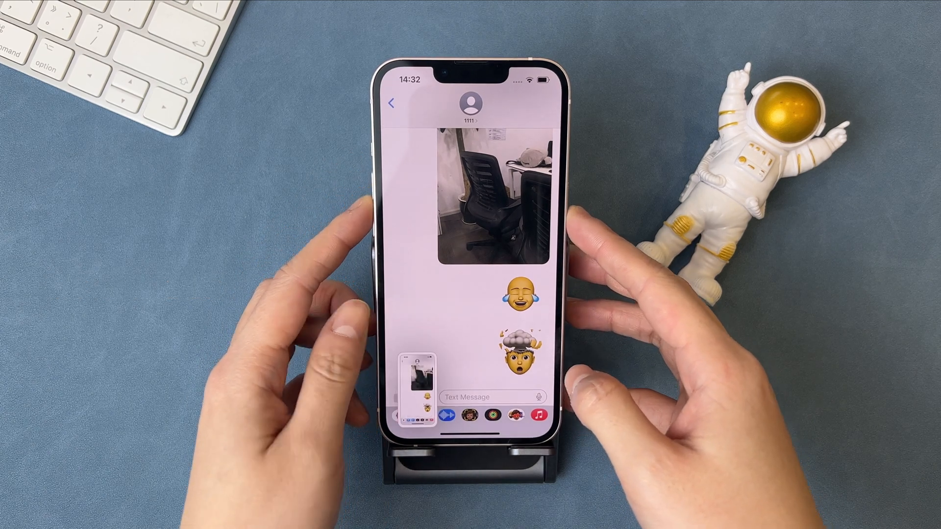
click(391, 103)
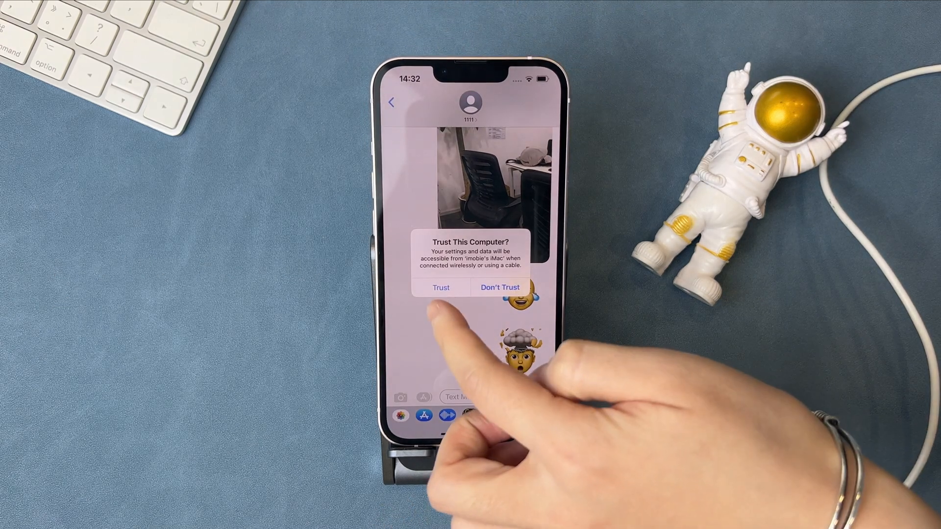
Tap Trust to let the connected computer access the iPhone.
click(441, 286)
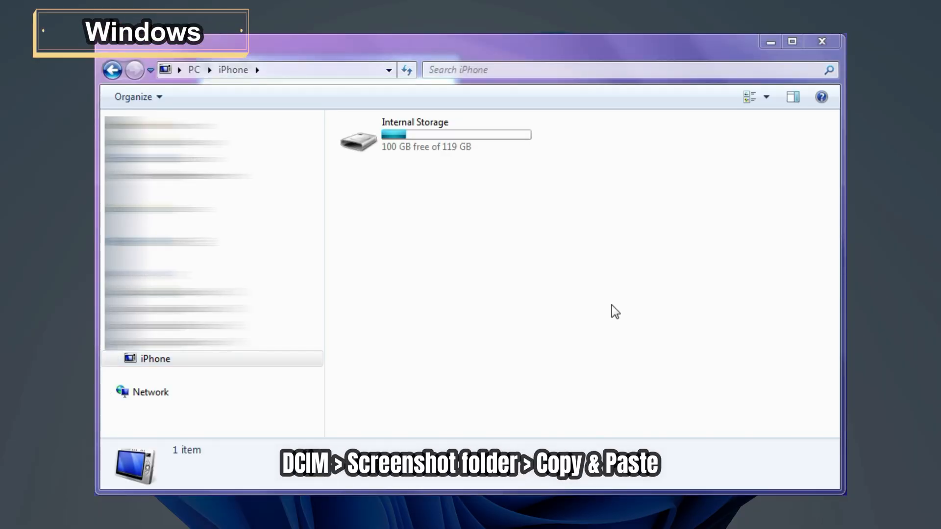
Copy the PNG screenshots from the iPhone's DCIM folder and paste them into D:\iMobieBackup.
double_click(414, 134)
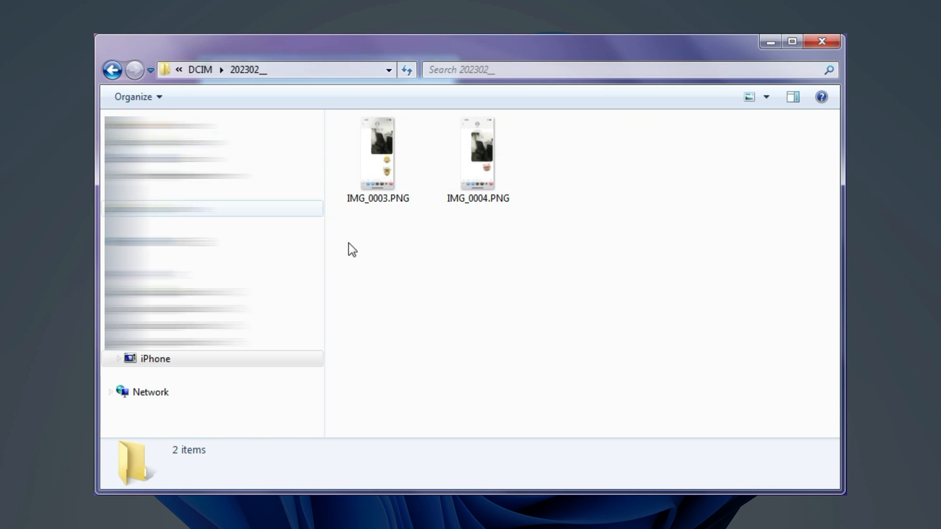
right_click(378, 153)
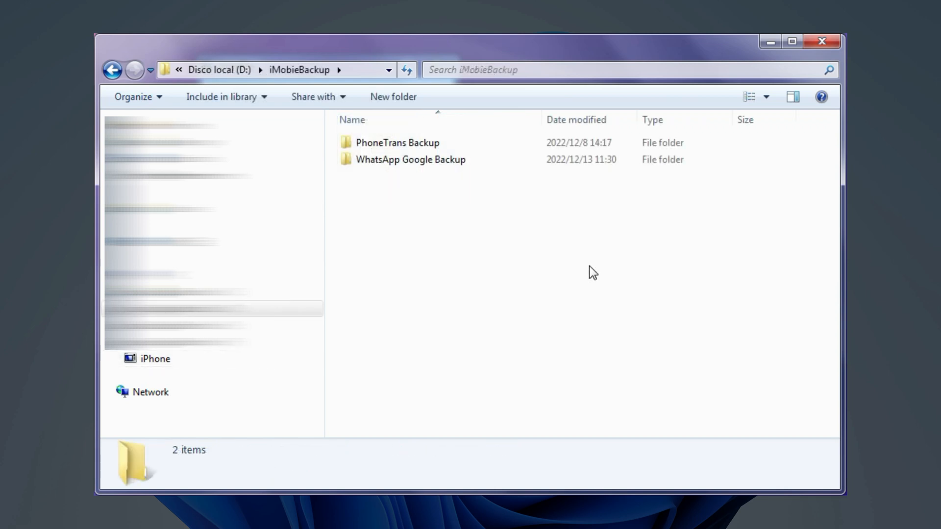
right_click(591, 271)
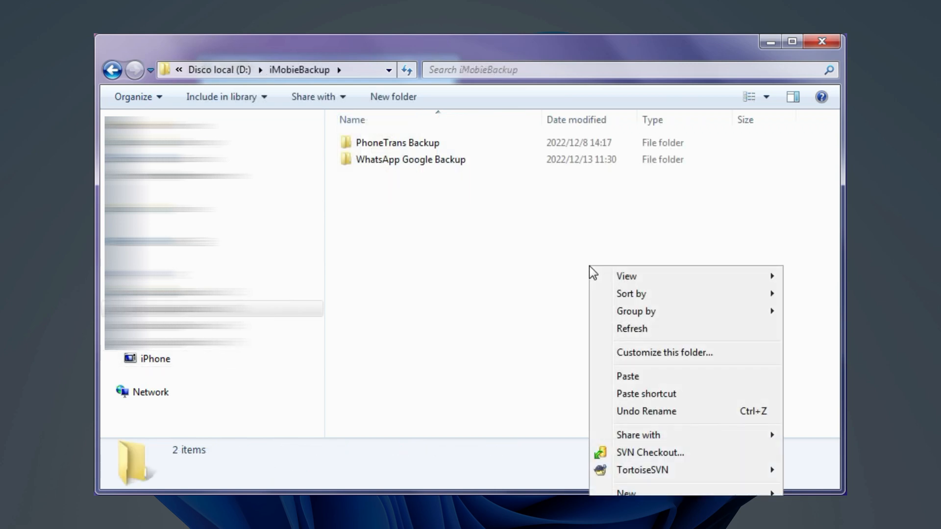
mouse_move(628, 377)
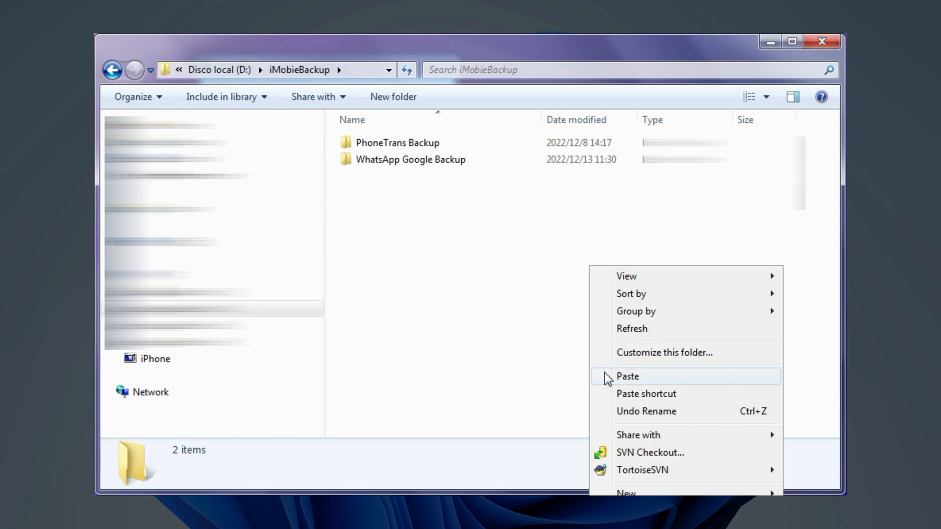
click(628, 376)
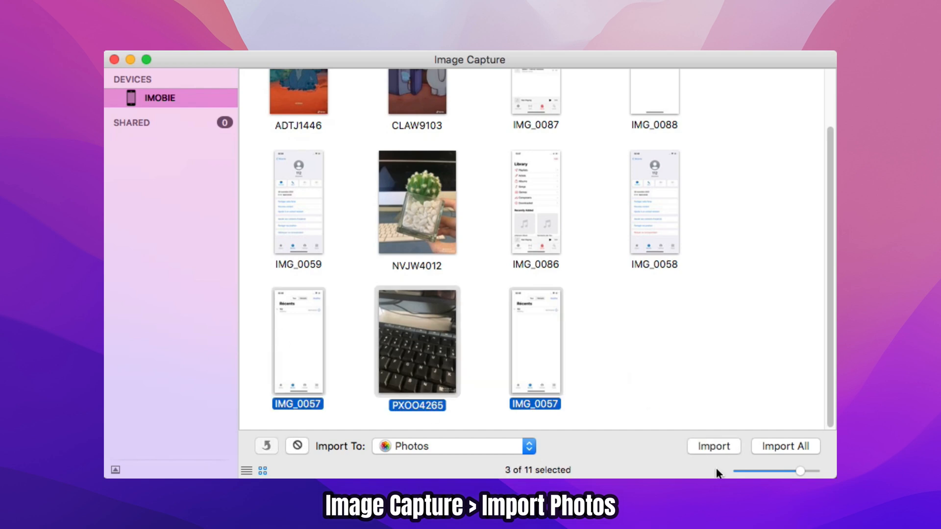
Import the three selected IMOBIE iPhone images into Photos.
click(714, 446)
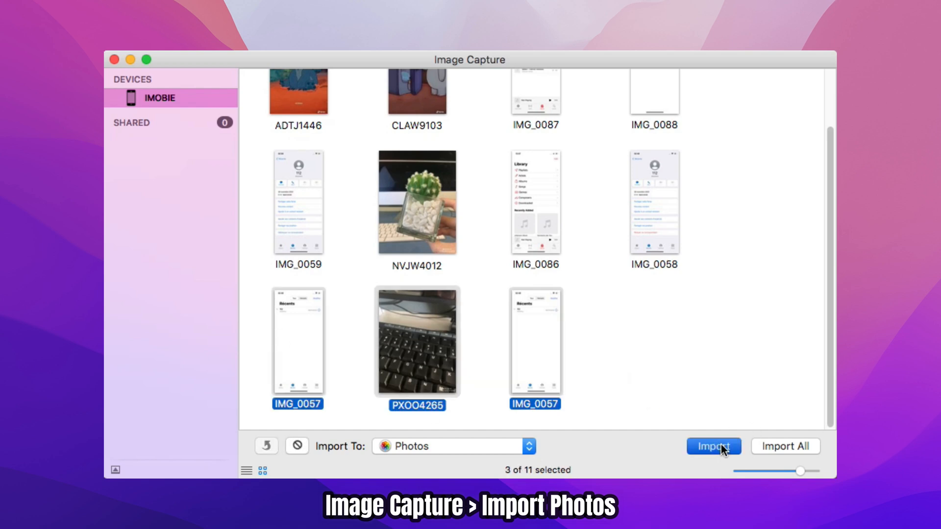
click(712, 446)
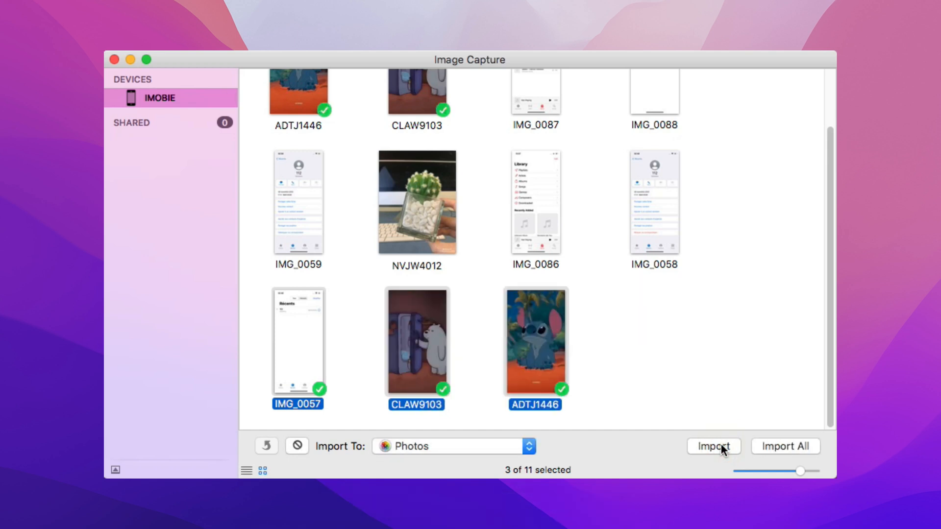
click(712, 446)
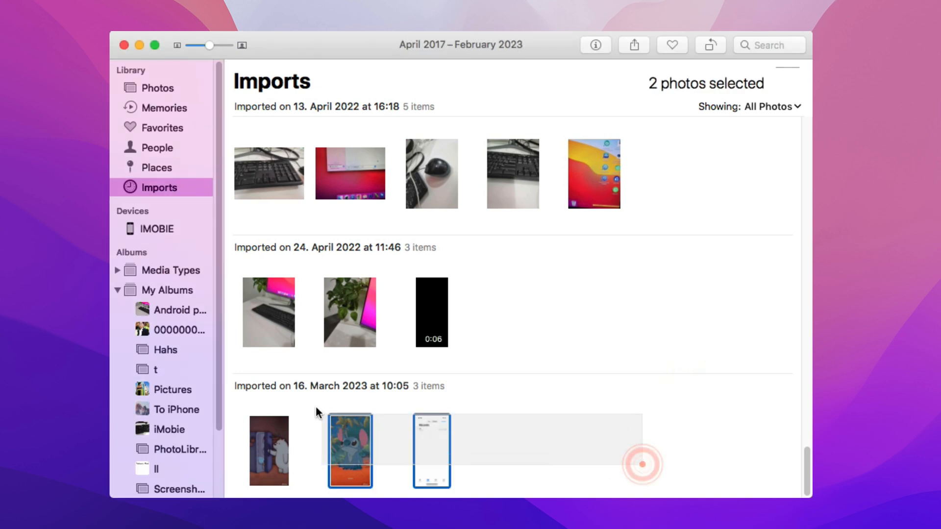
View the latest import group from 16 March 2023 under Imports.
click(268, 451)
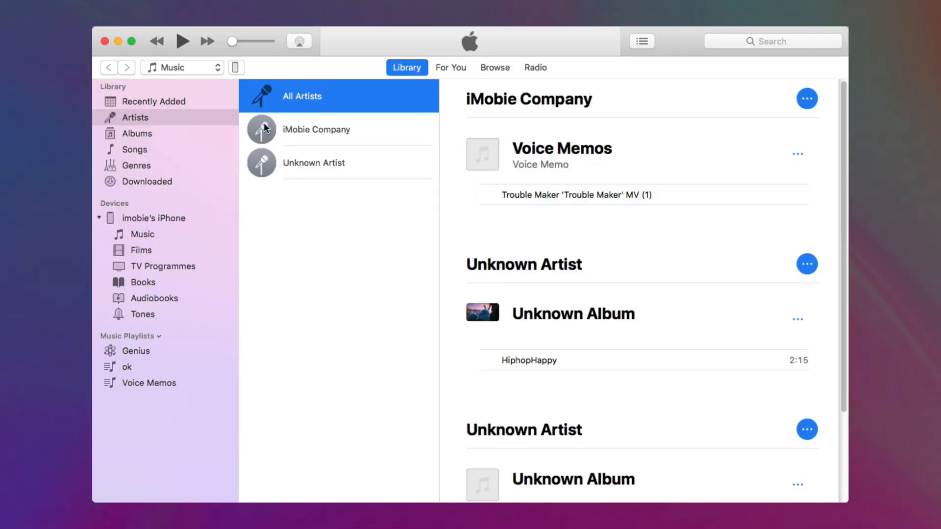
Back up the iPhone to This computer from its Summary page.
click(235, 66)
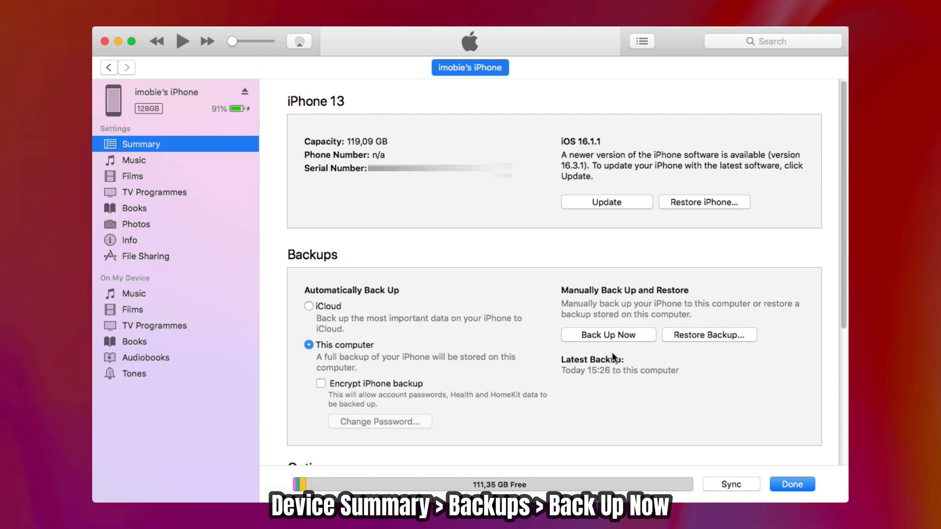
click(607, 334)
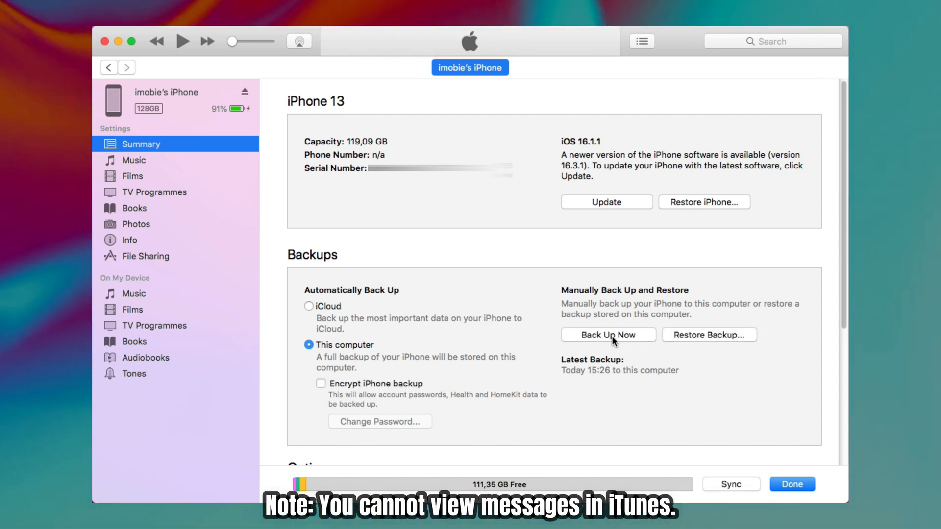
click(607, 334)
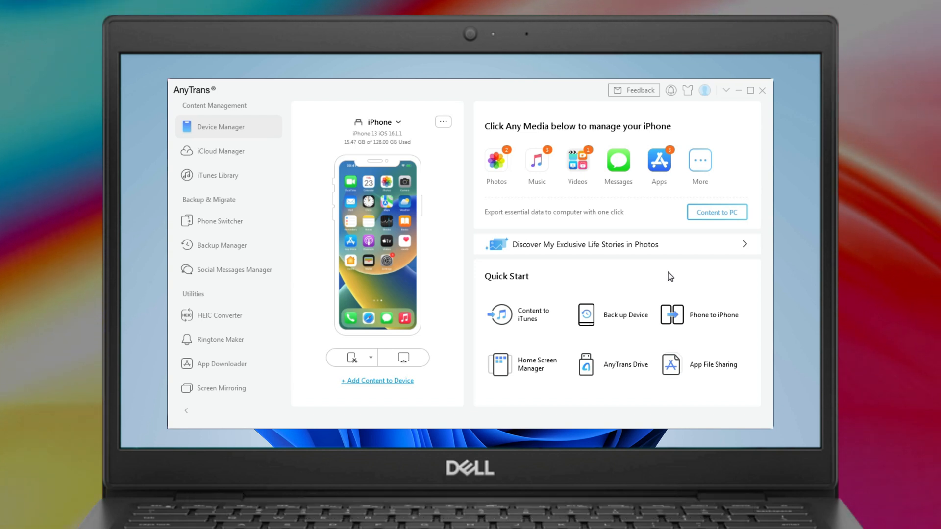
Back up the iPhone to D:\anytrans from Messages in Device Manager.
click(618, 161)
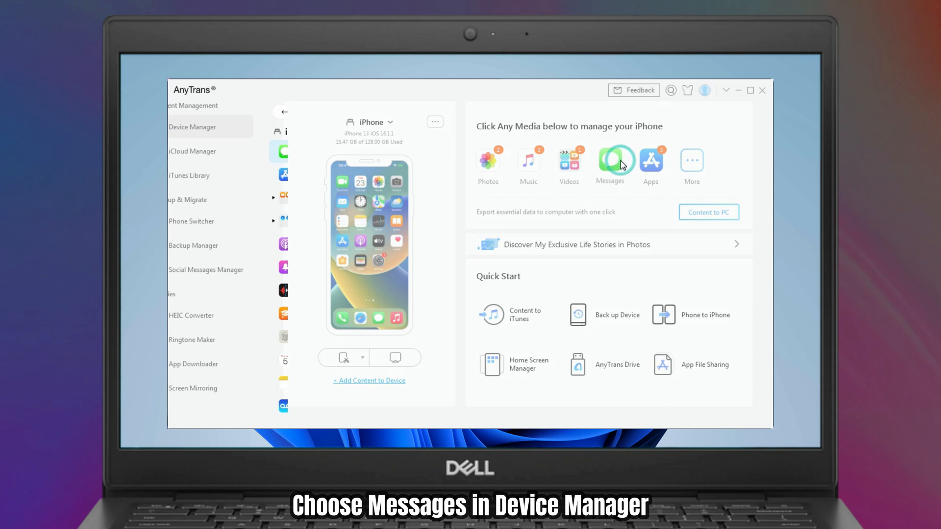
click(609, 163)
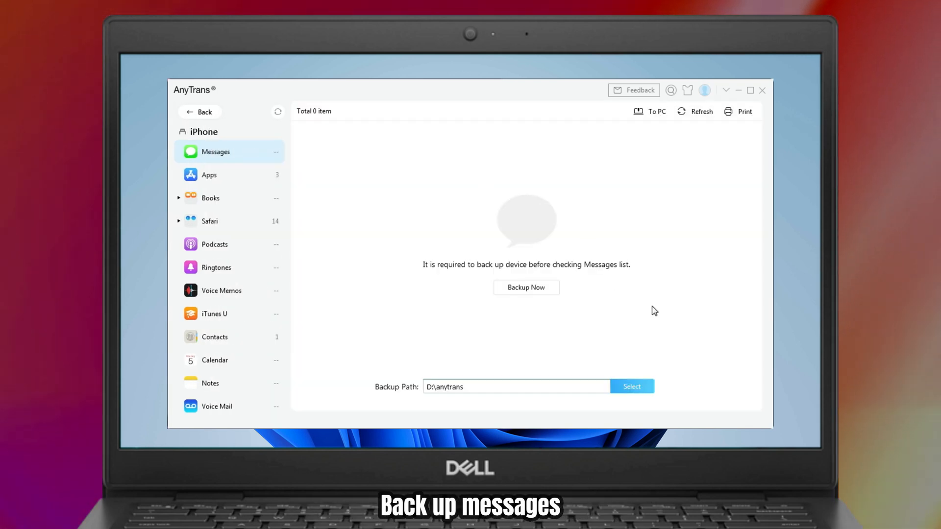
click(526, 287)
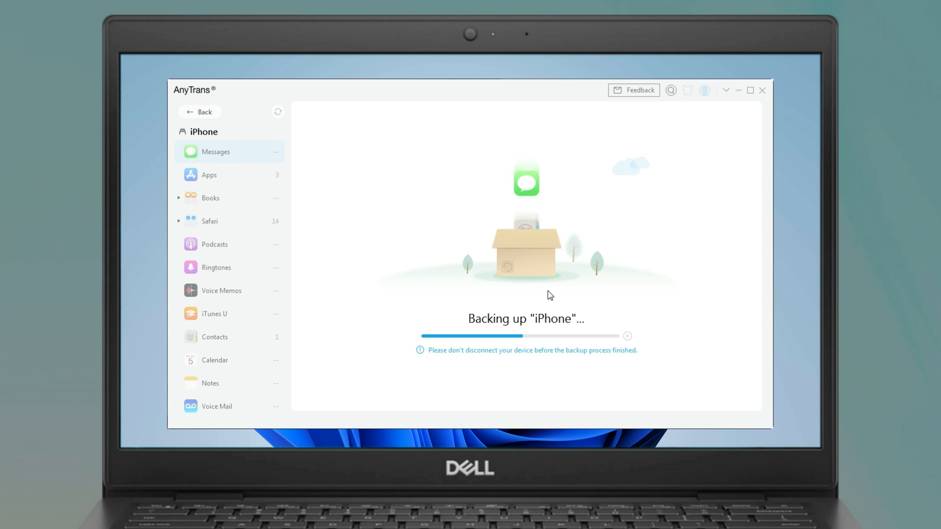
click(215, 151)
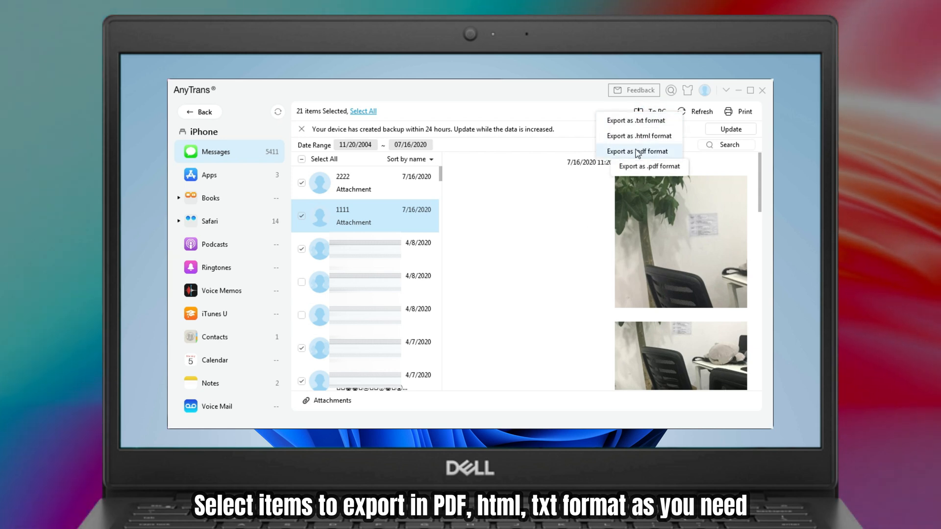
mouse_move(636, 121)
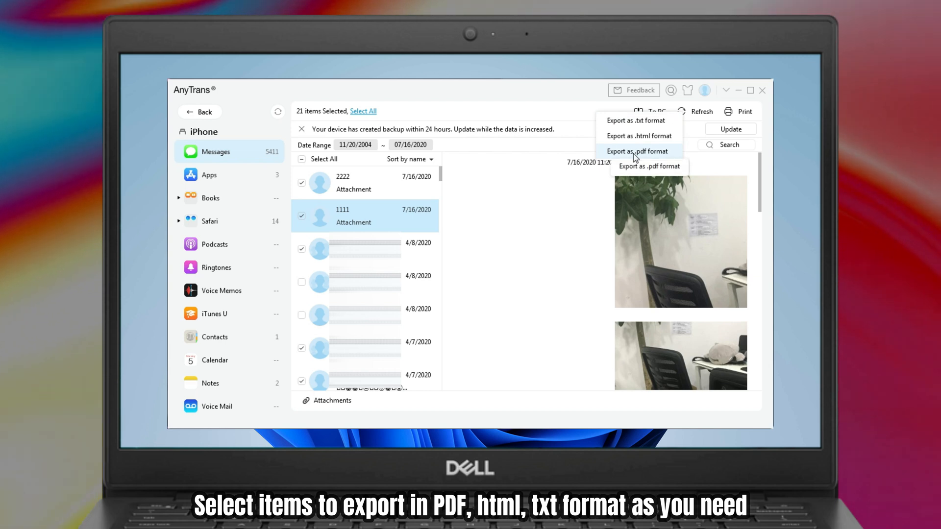
Export the 21 ticked conversations to PC in .pdf format.
click(637, 151)
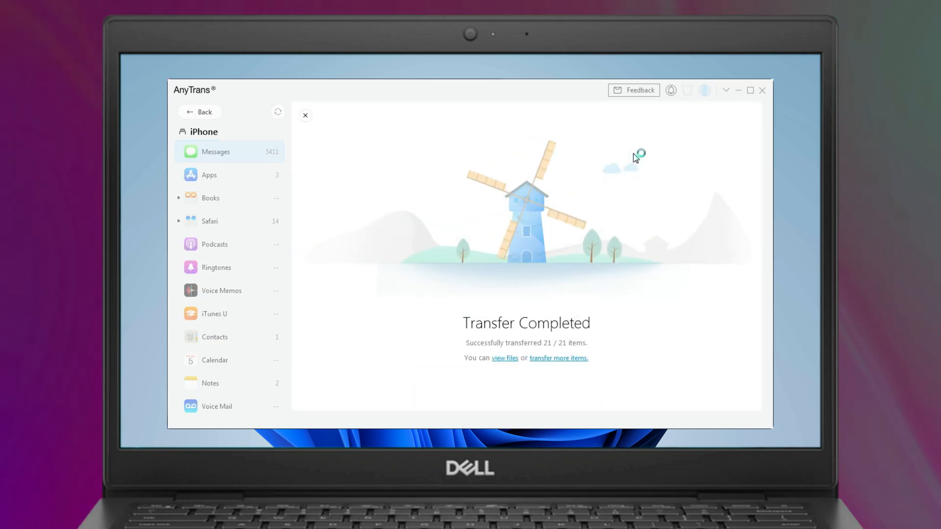
Open the Messages folder inside AnyTrans-Export-20230223 from the view files link.
click(504, 358)
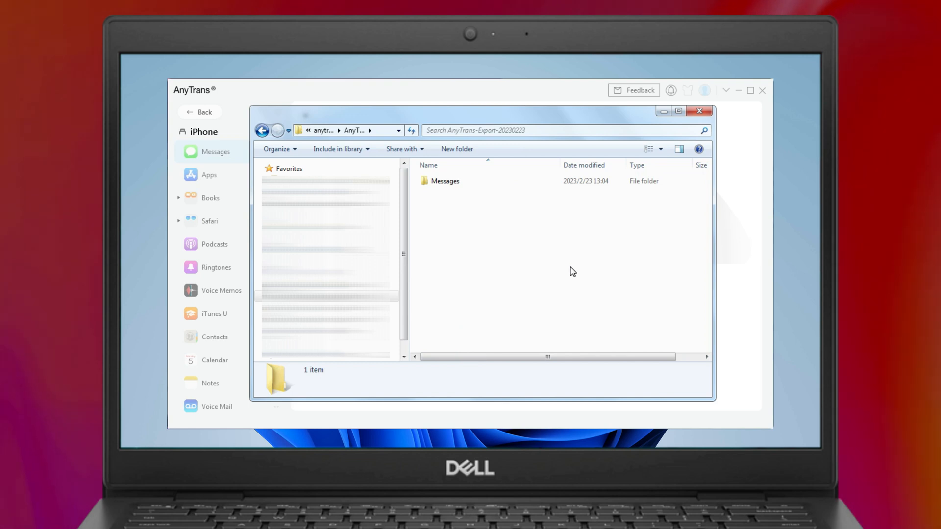
mouse_move(583, 269)
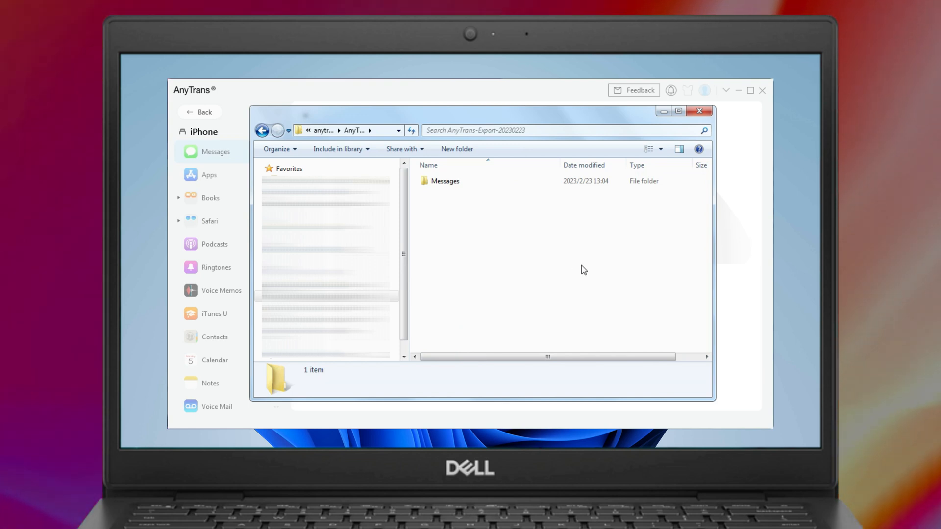
double_click(445, 180)
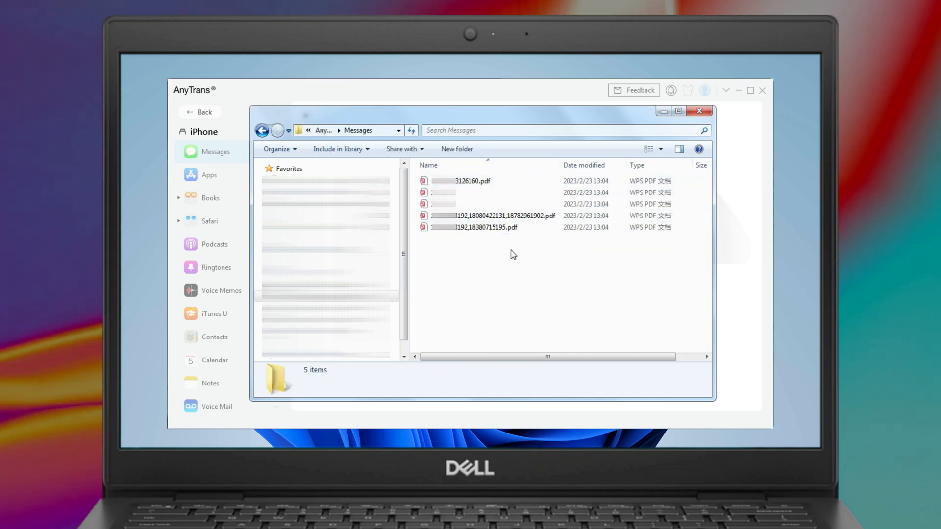
mouse_move(474, 291)
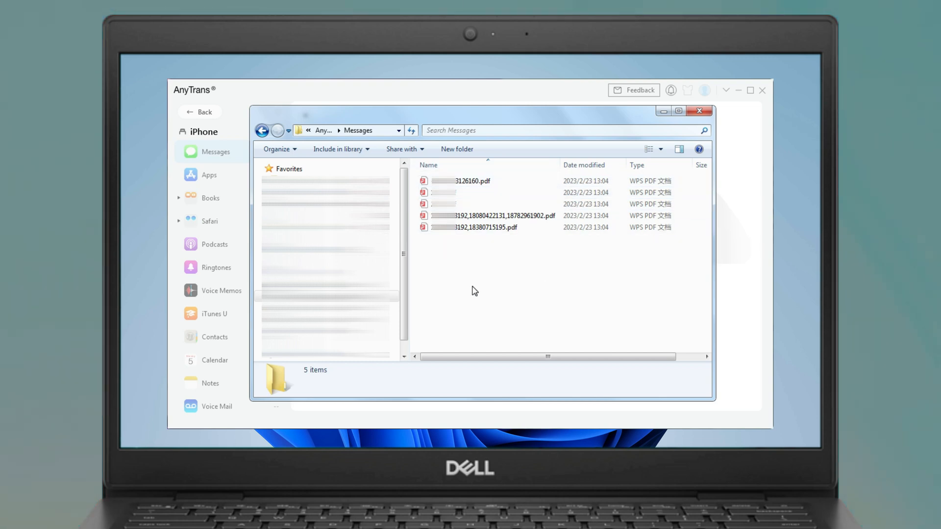
mouse_move(615, 294)
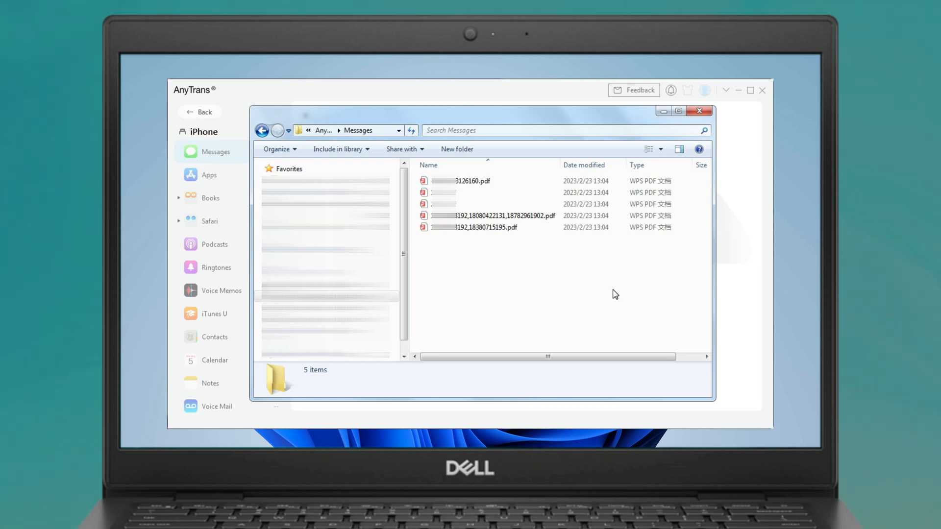